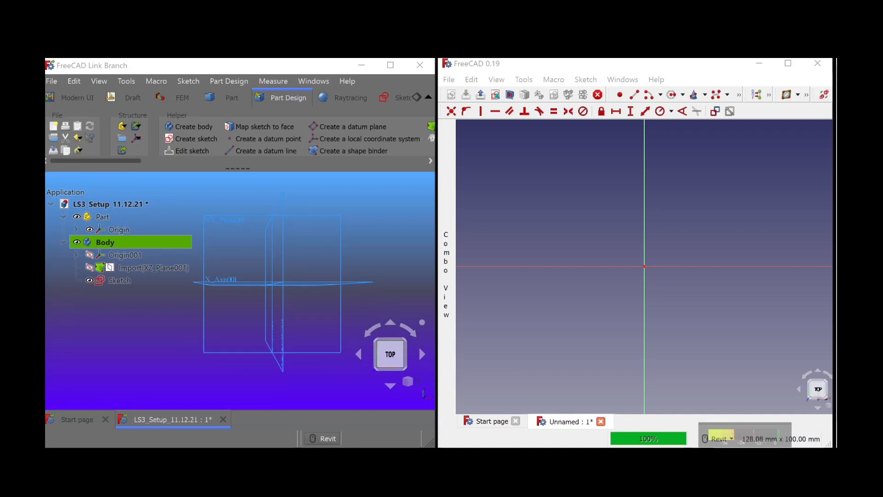
{"action": "mouse_move", "coordinate": [817, 63]}
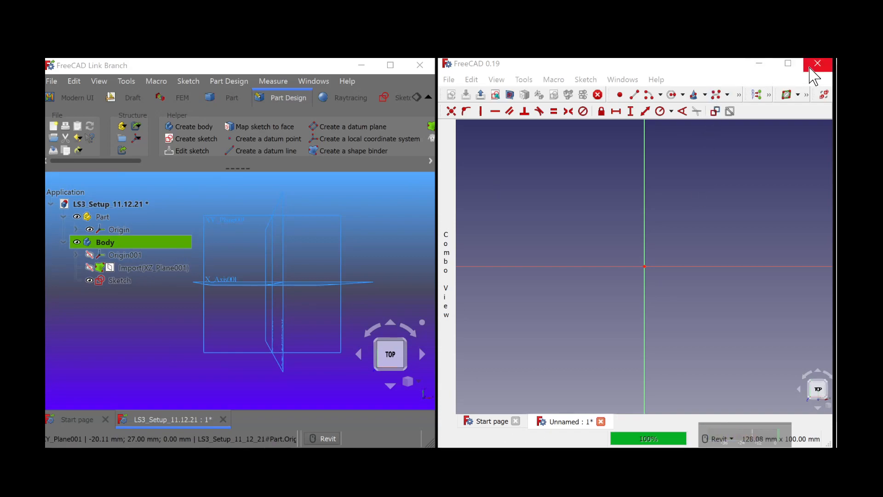
Close the second FreeCAD 0.19 window, discarding its Unnamed document.
{"action": "left_click", "coordinate": [818, 63]}
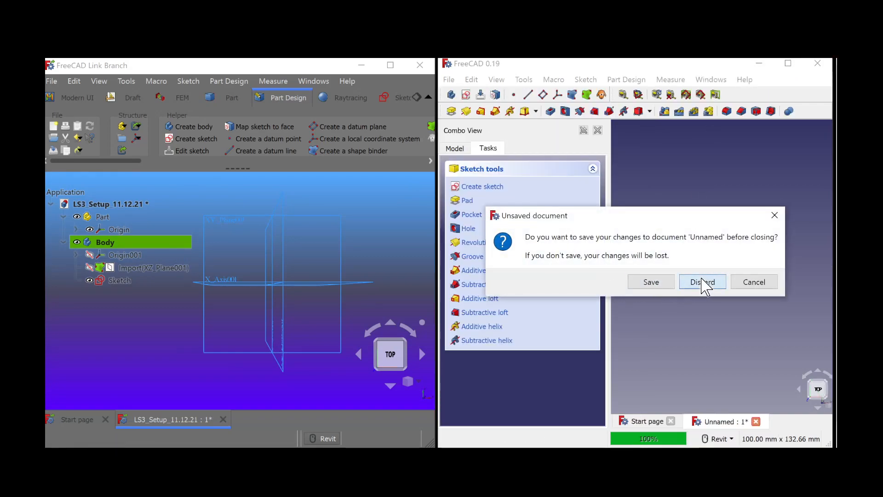
{"action": "left_click", "coordinate": [702, 282]}
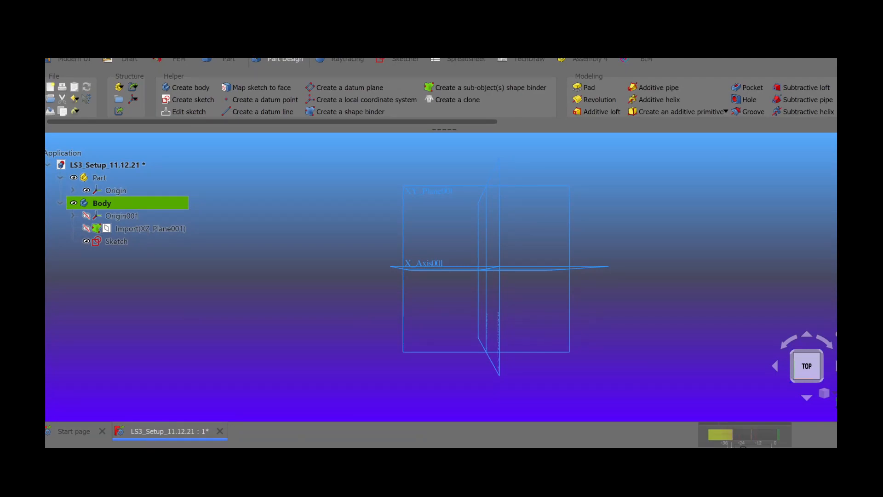
Select the Body in the LS3 Setup tree so it can be removed.
{"action": "left_click", "coordinate": [129, 78]}
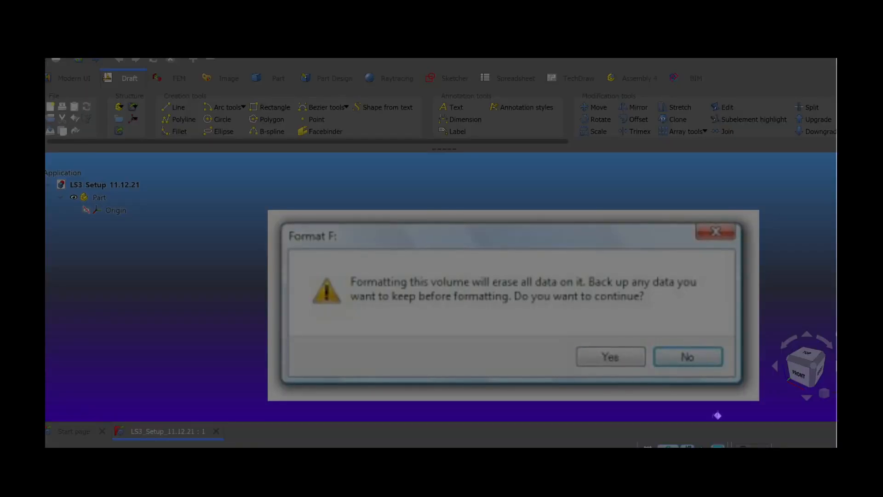
{"action": "left_click", "coordinate": [687, 357]}
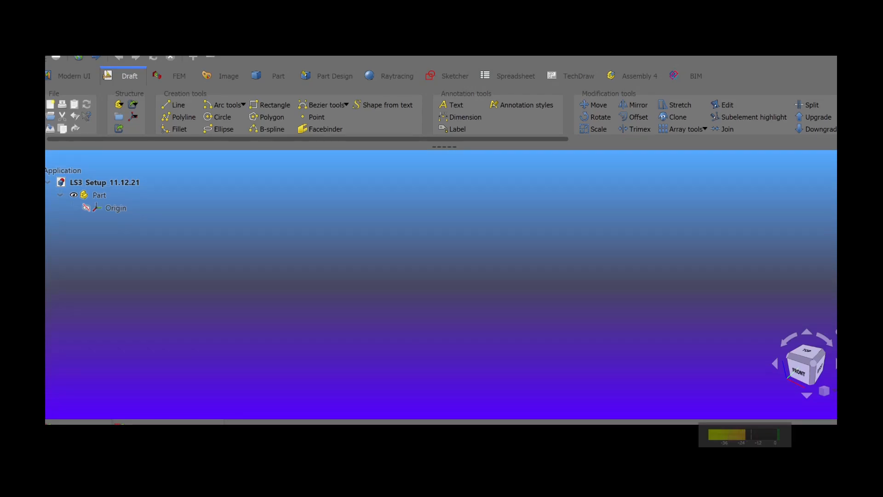
Open 1800_Item_40_ChineseWindlass_Drum_9.12.21A from the File menu.
{"action": "left_click", "coordinate": [54, 67]}
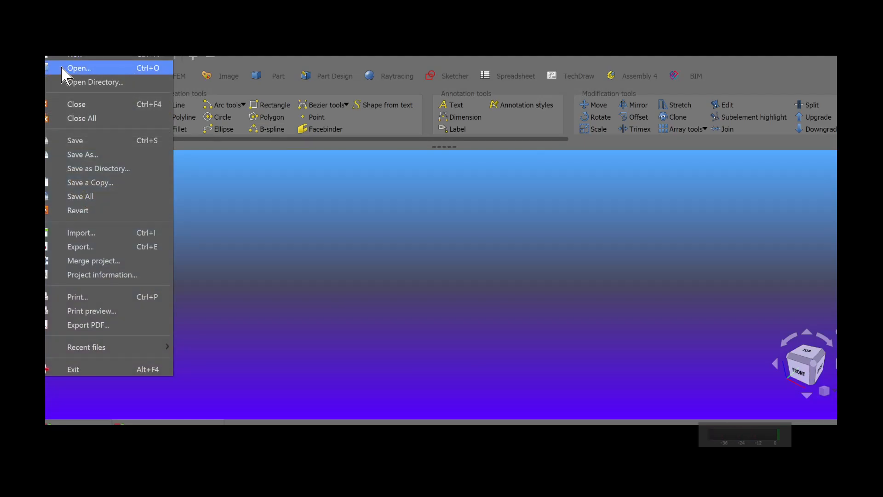
{"action": "left_click", "coordinate": [79, 69]}
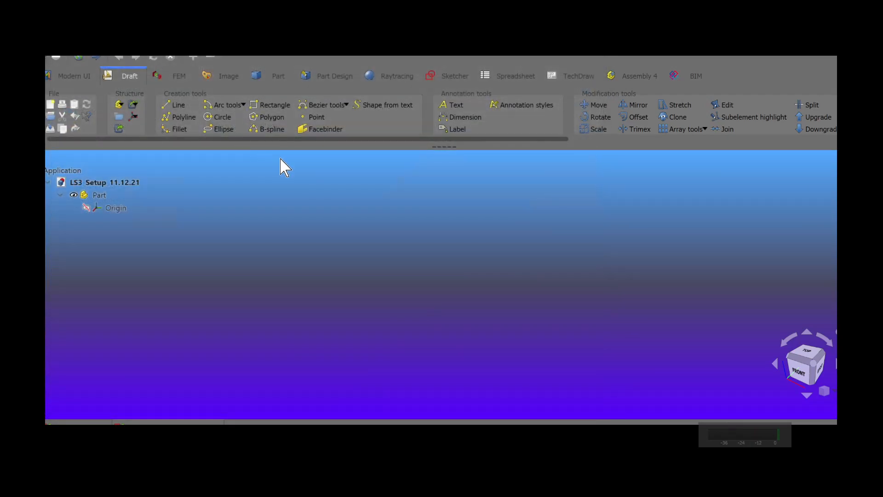
{"action": "mouse_move", "coordinate": [143, 60]}
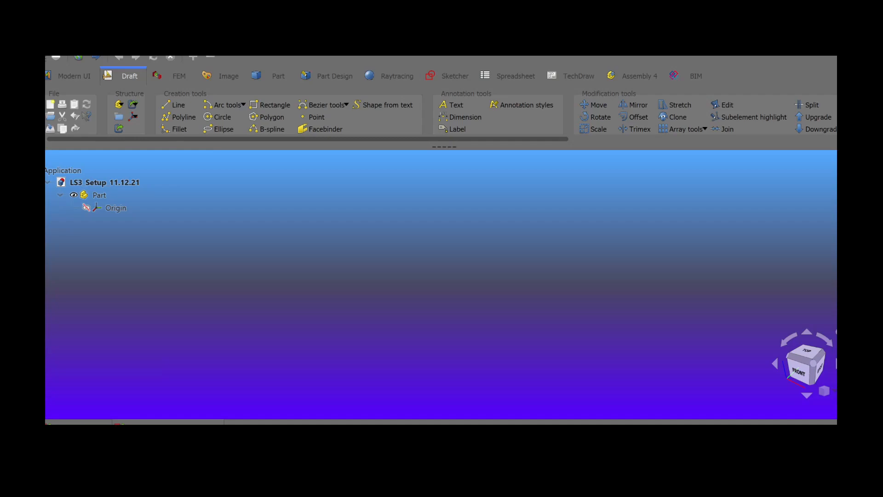
{"action": "mouse_move", "coordinate": [605, 419]}
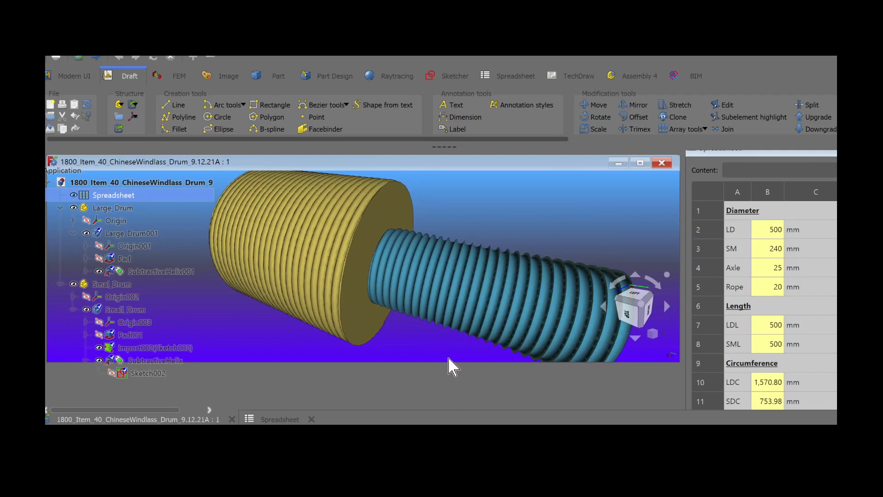
Hide every drum object in the 3D view, then select the Smal_Drum group.
{"action": "left_click_drag", "start_coordinate": [454, 367], "coordinate": [445, 392]}
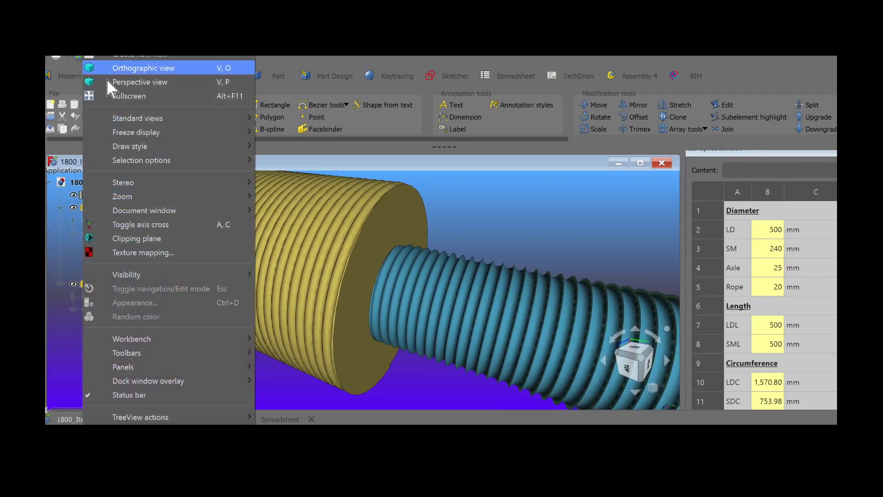
{"action": "mouse_move", "coordinate": [135, 274]}
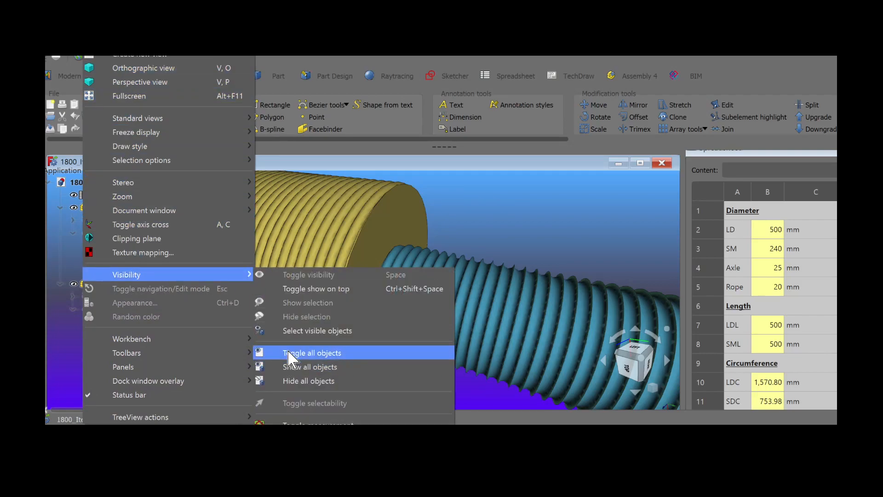
{"action": "left_click", "coordinate": [311, 352]}
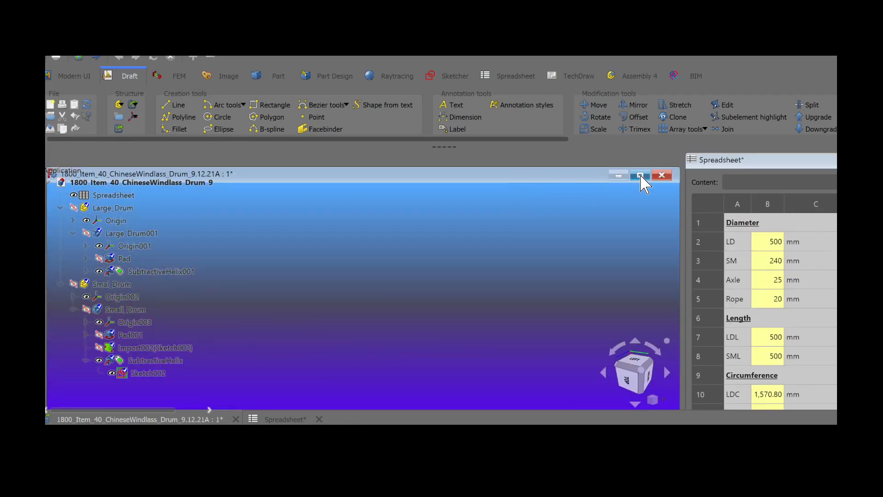
{"action": "mouse_move", "coordinate": [403, 183]}
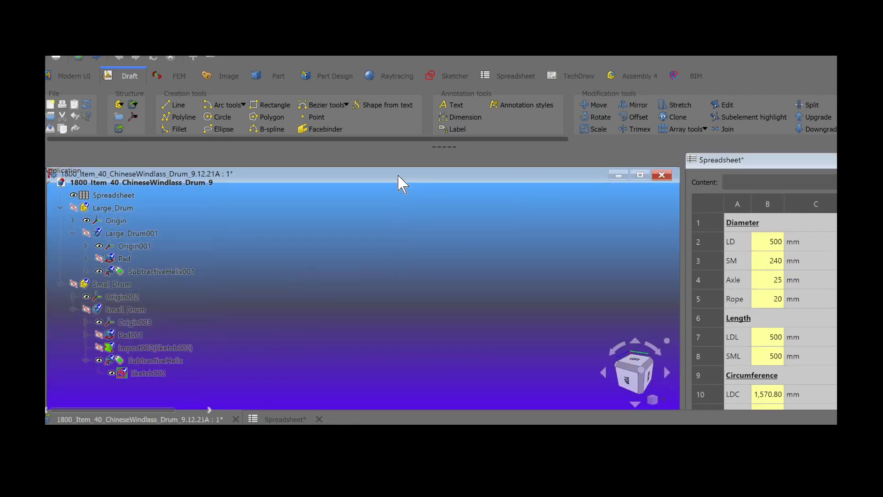
{"action": "mouse_move", "coordinate": [367, 276]}
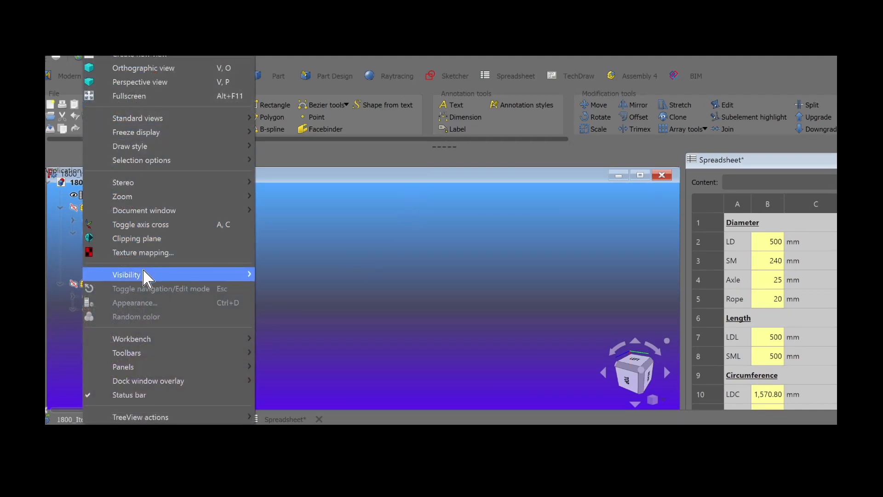
{"action": "mouse_move", "coordinate": [126, 274]}
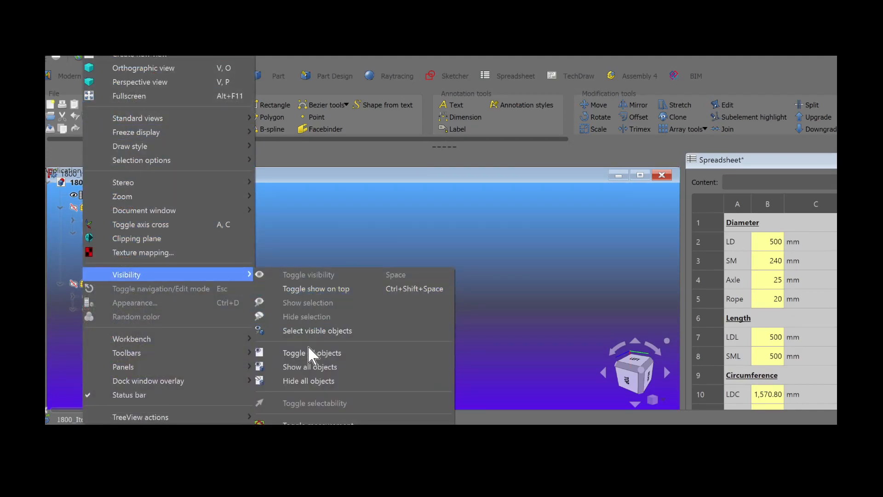
{"action": "mouse_move", "coordinate": [307, 316]}
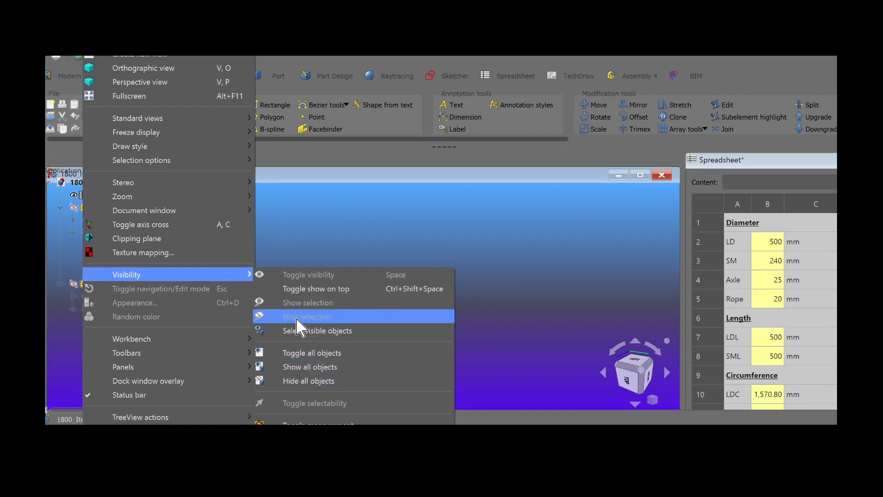
{"action": "left_click", "coordinate": [307, 316]}
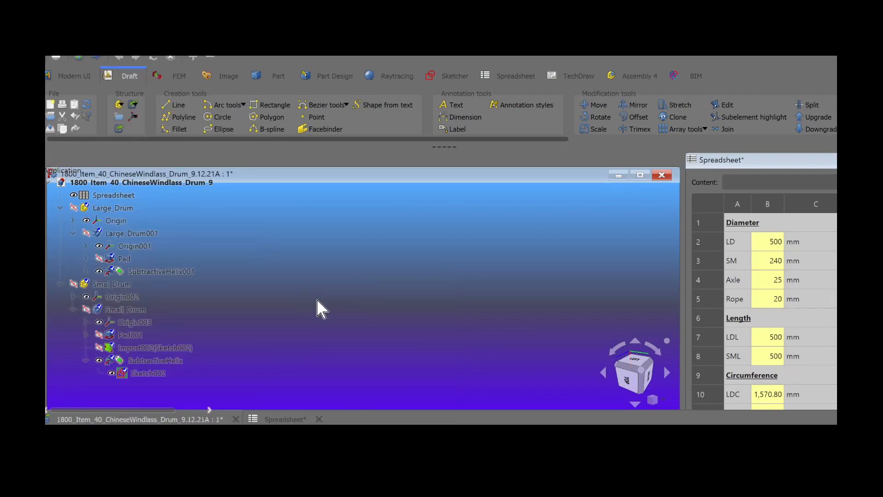
{"action": "left_click", "coordinate": [111, 284]}
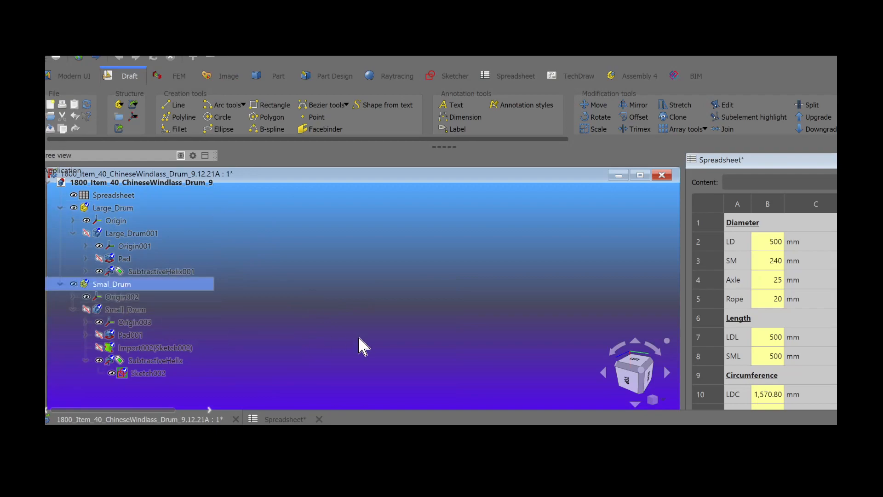
Show both drums with their SubtractiveHelix grooves, and enter 150 for the Rope diameter.
{"action": "left_click", "coordinate": [156, 360]}
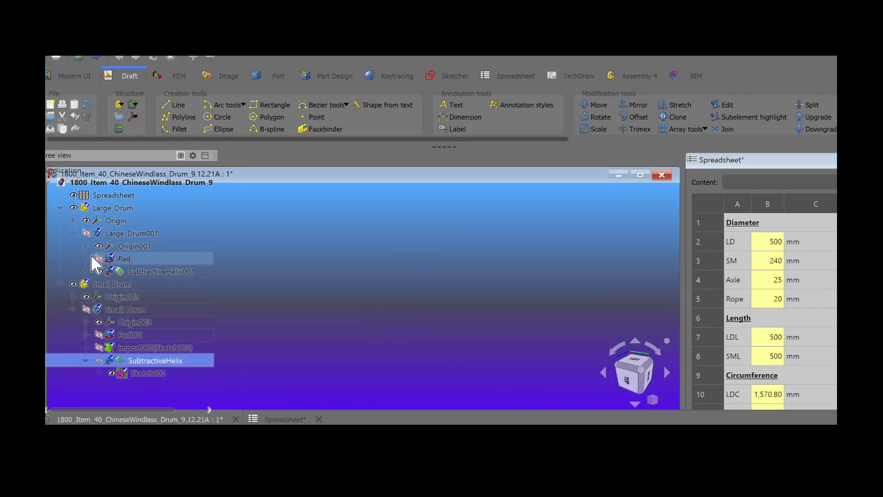
{"action": "left_click", "coordinate": [161, 271]}
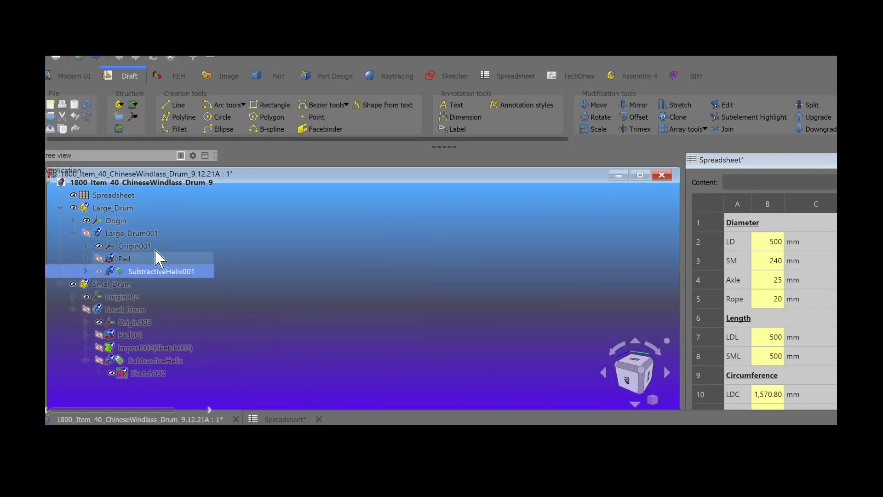
{"action": "left_click", "coordinate": [162, 271]}
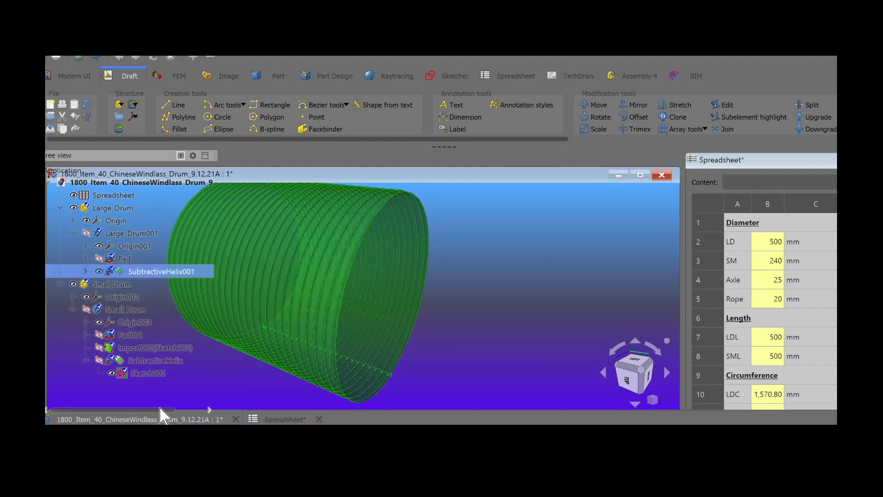
{"action": "left_click", "coordinate": [155, 359]}
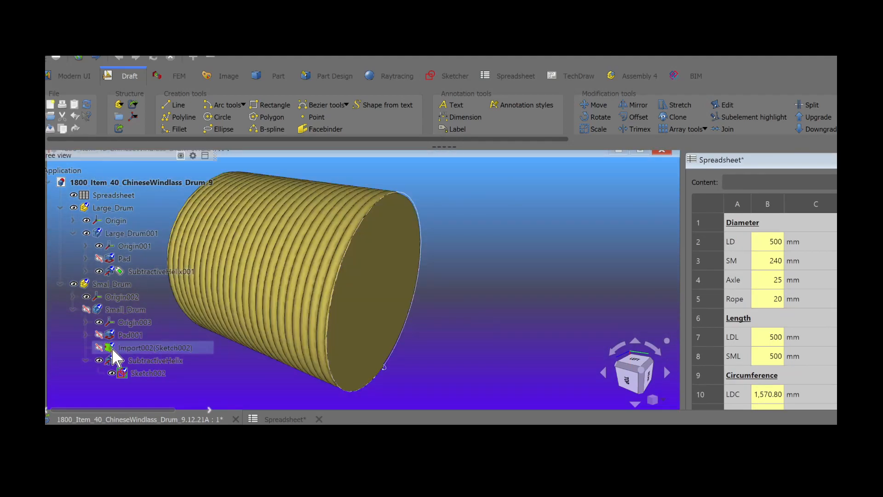
{"action": "left_click", "coordinate": [155, 360]}
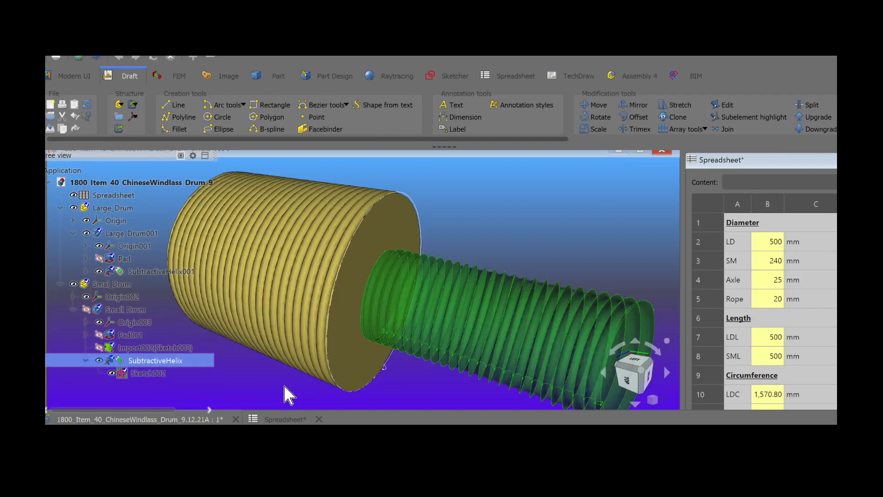
{"action": "left_click", "coordinate": [84, 309]}
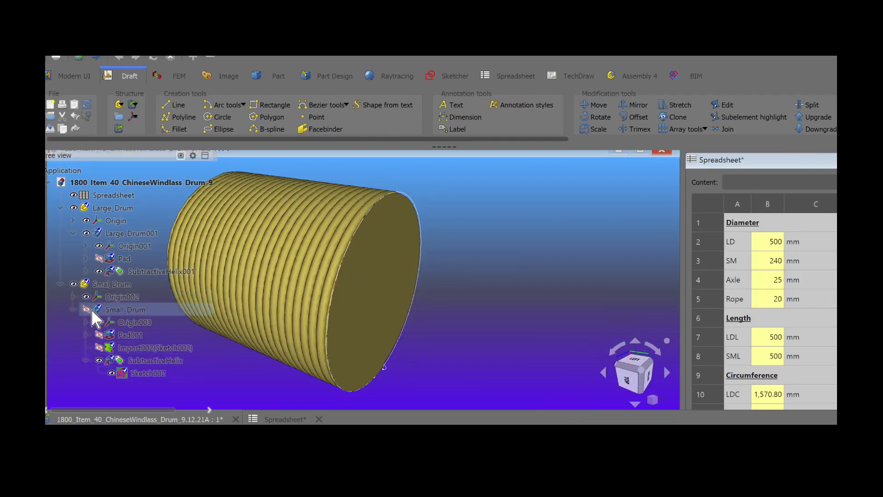
{"action": "left_click", "coordinate": [97, 310]}
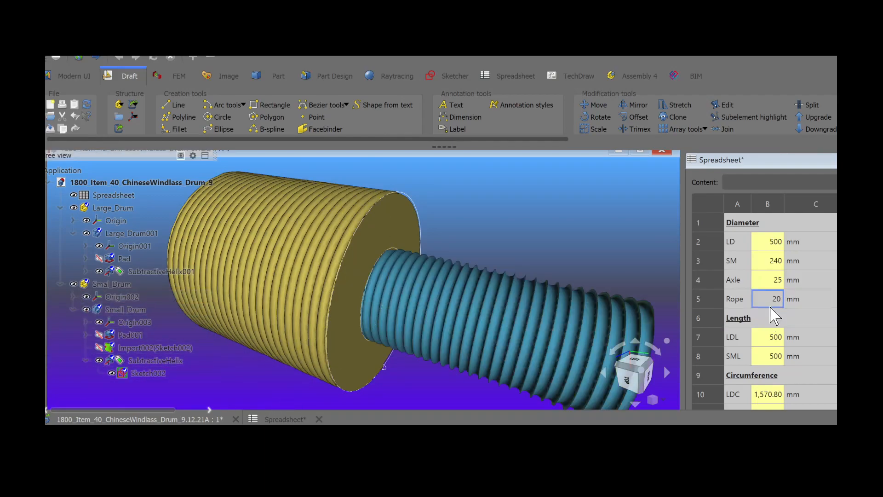
{"action": "type", "text": "150"}
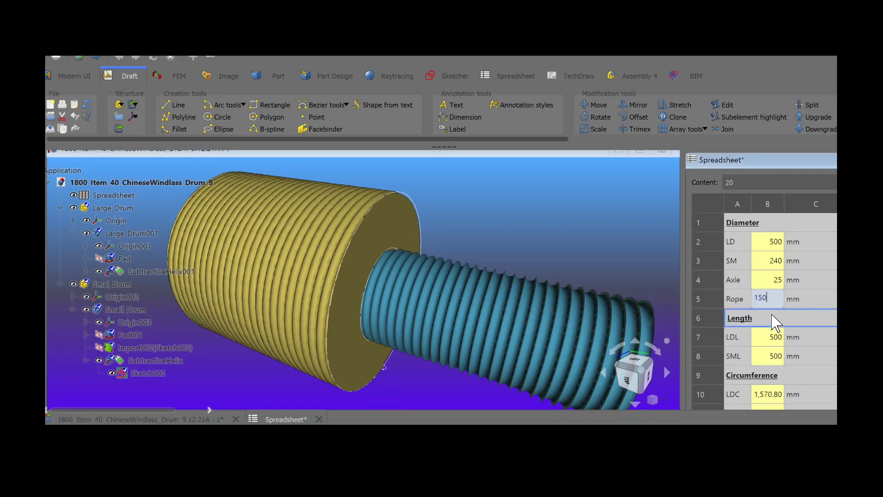